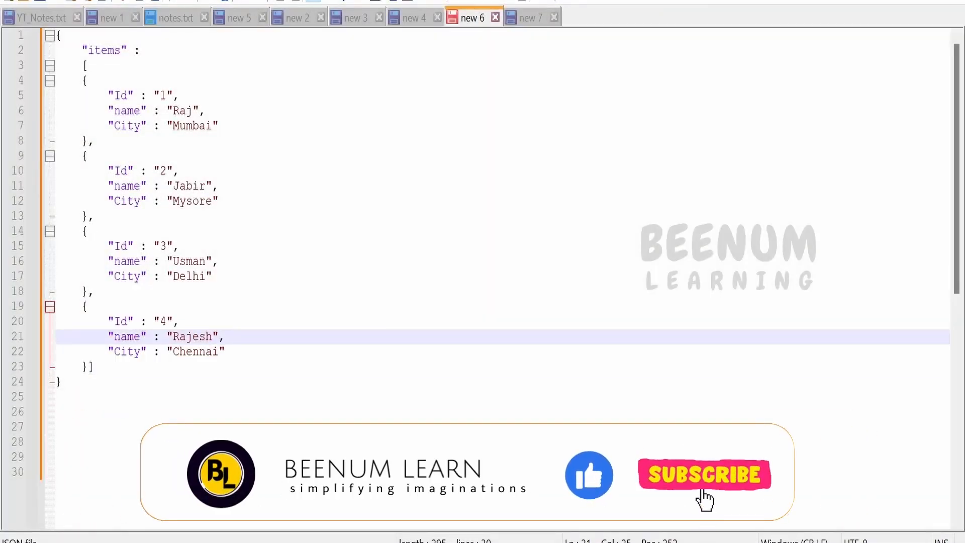
Change the target Id expression from items[3] to items[last()]
click(86, 305)
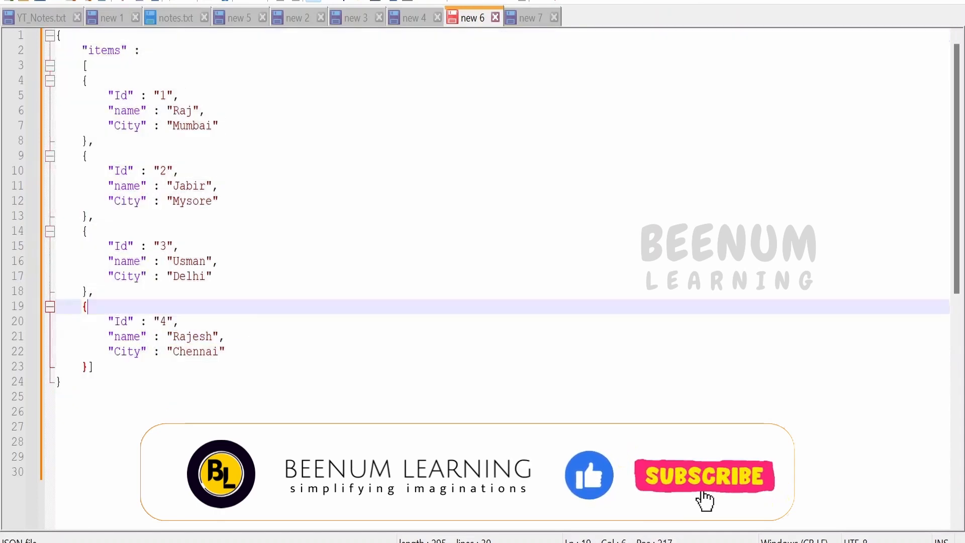
click(127, 110)
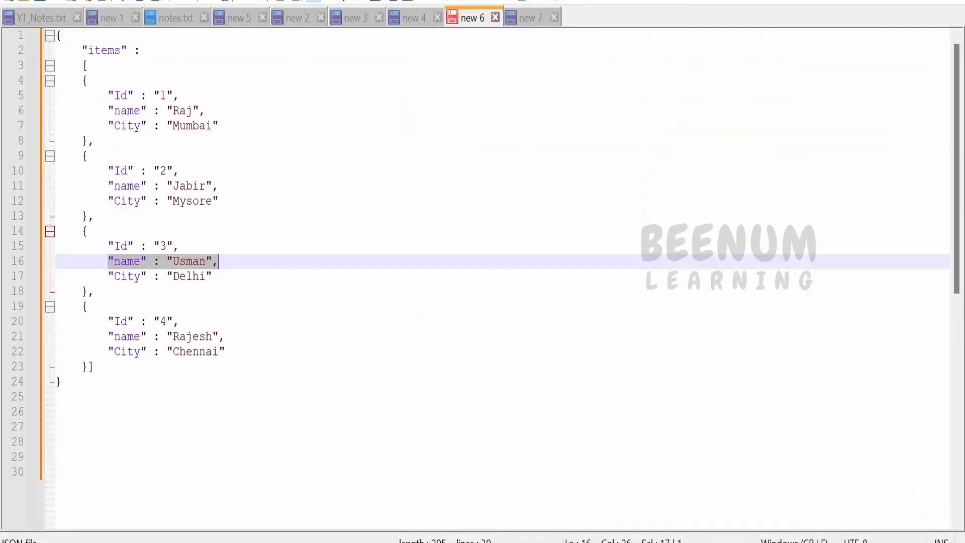
key(ctrl+a)
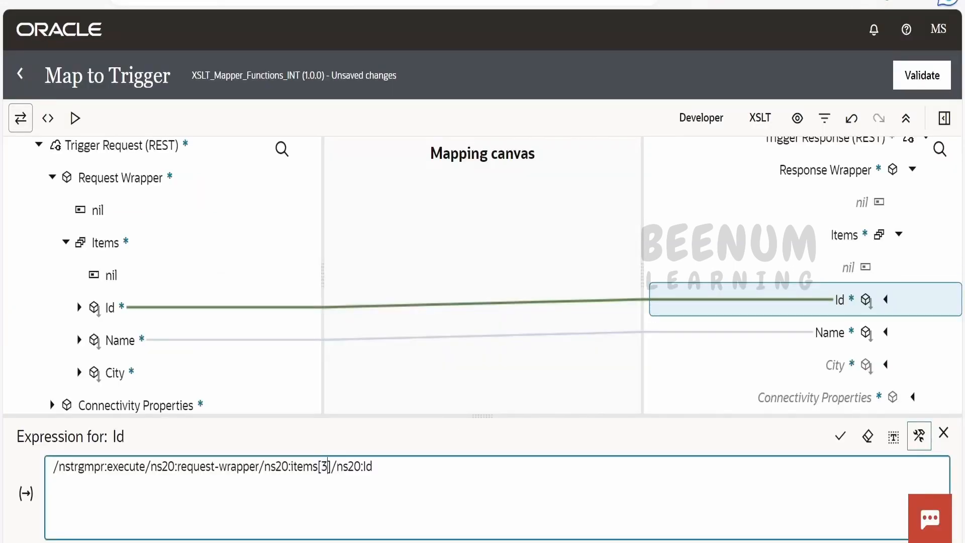
text(last()
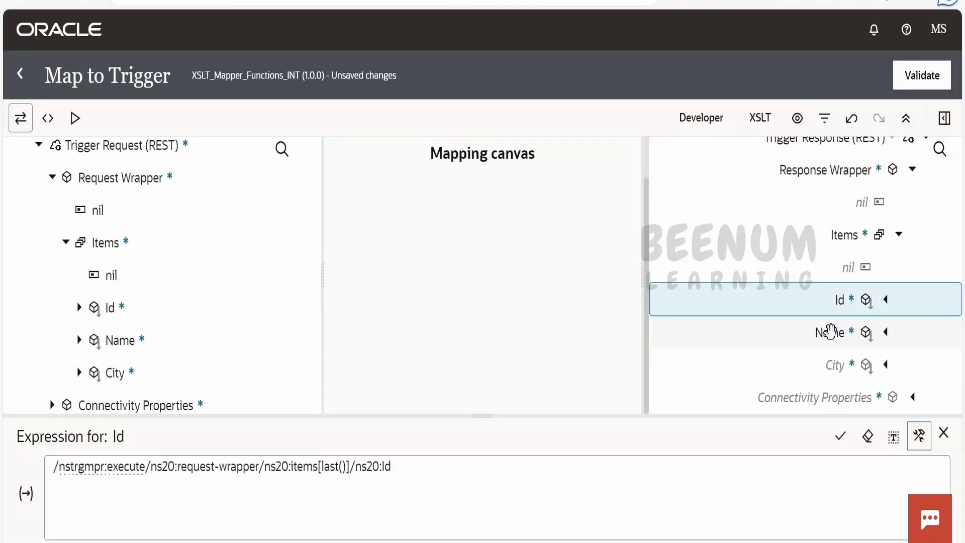
Change the target Name expression from items[4] to items[last()]
click(830, 331)
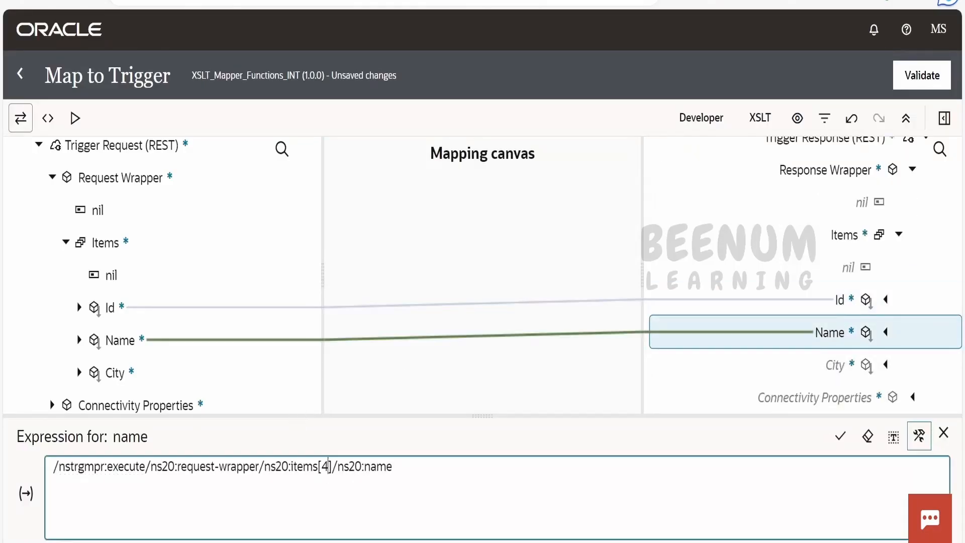
text(last())
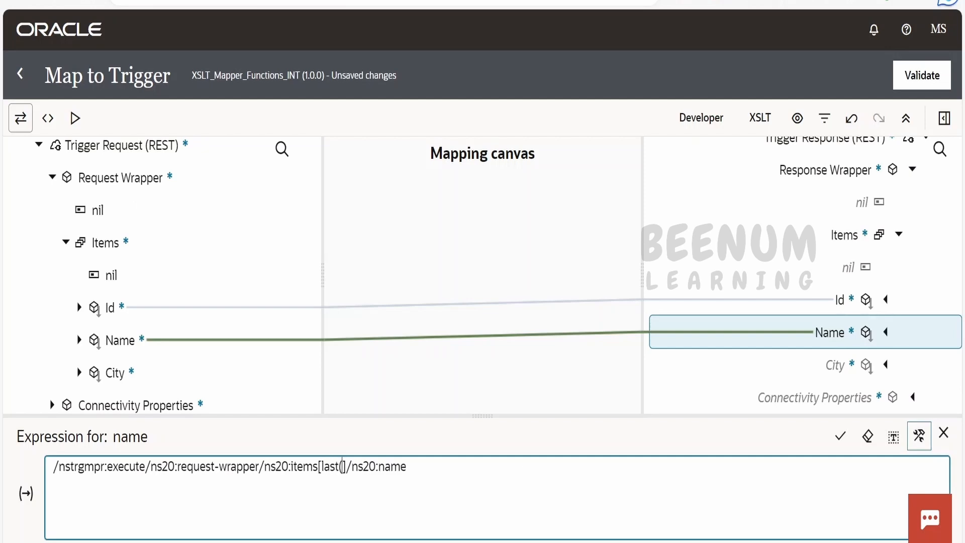
click(839, 436)
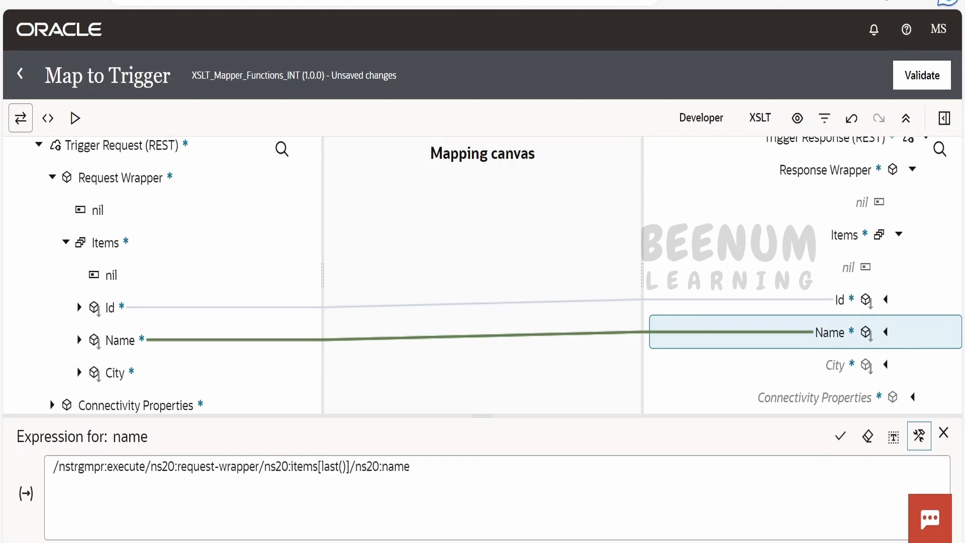
click(472, 17)
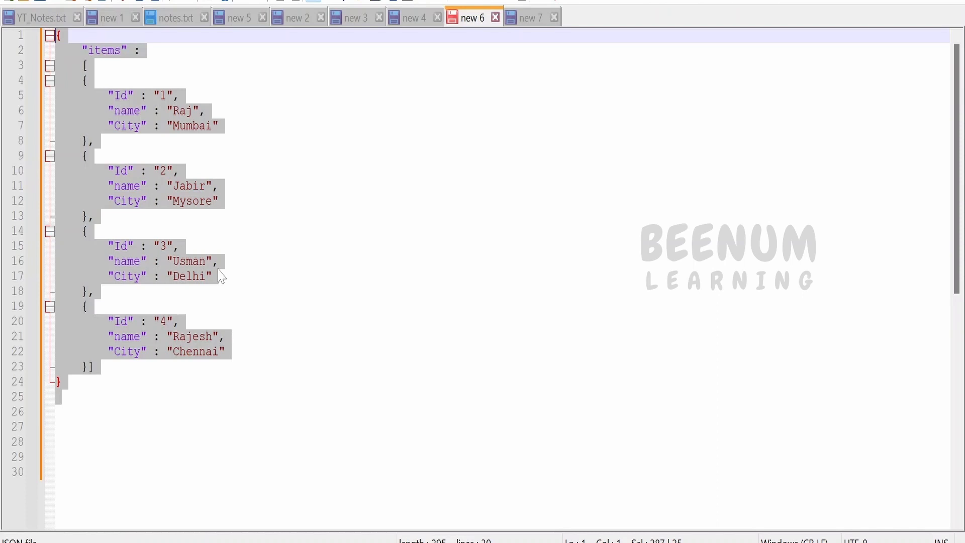
mouse_move(223, 276)
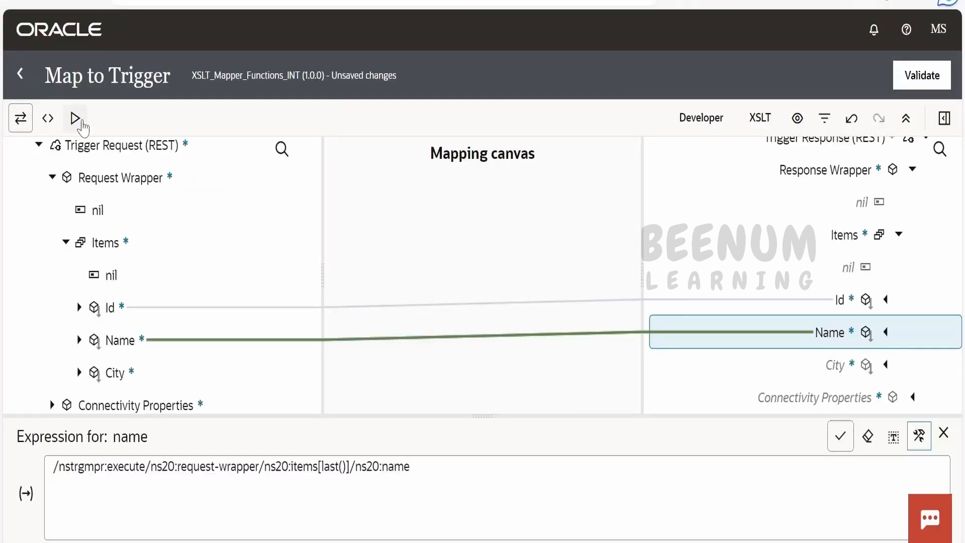
Open the mapping test view showing the four-item request and output with Id 1
click(74, 117)
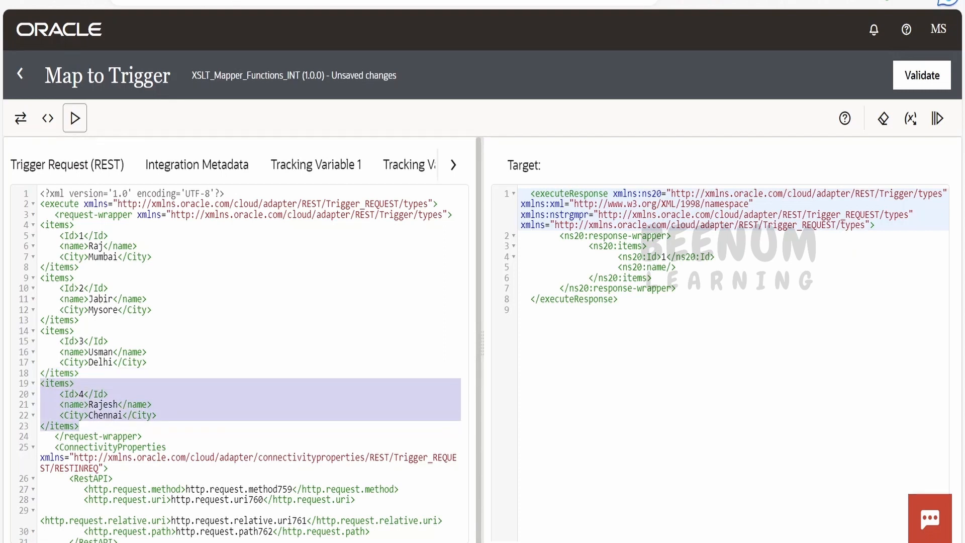
mouse_move(936, 118)
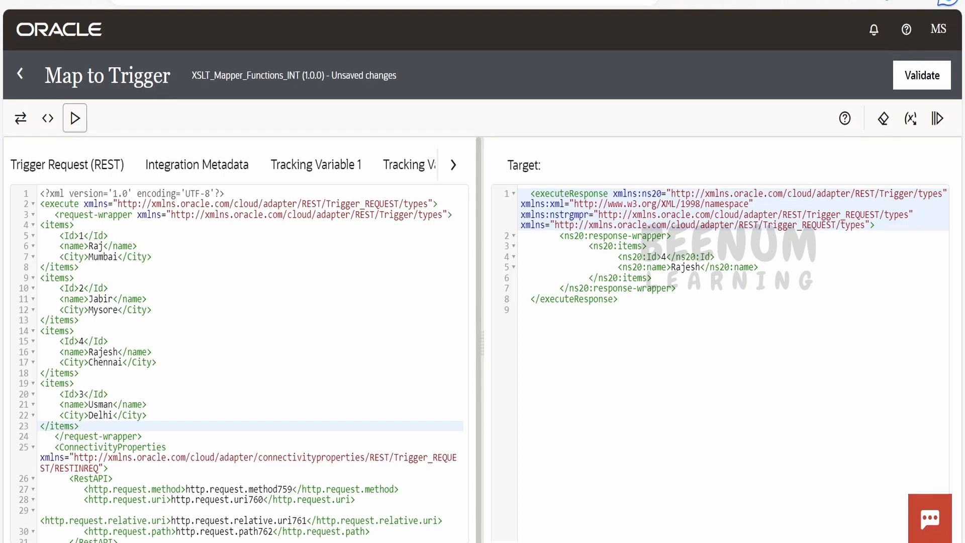
Execute the test with Id 3 moved last, producing Id 4 and name Rajesh
click(78, 425)
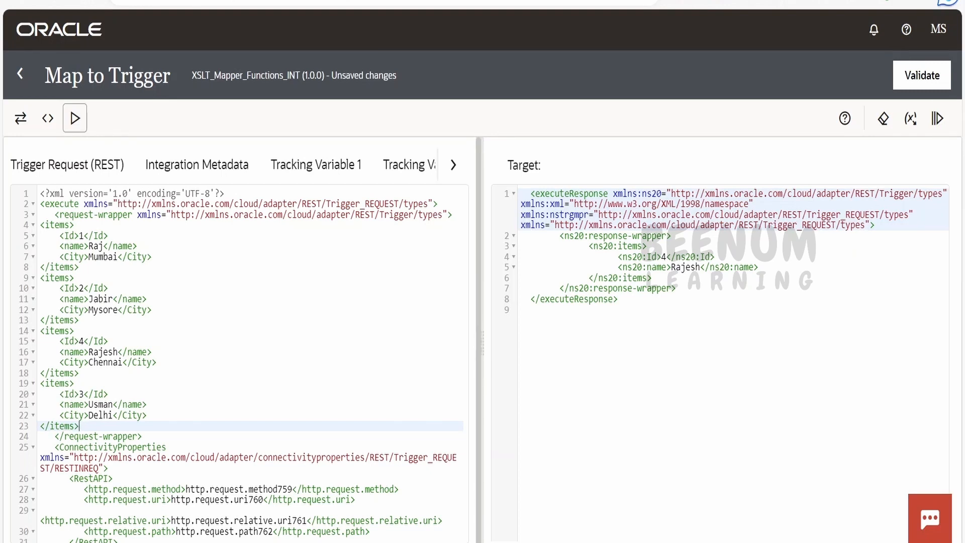